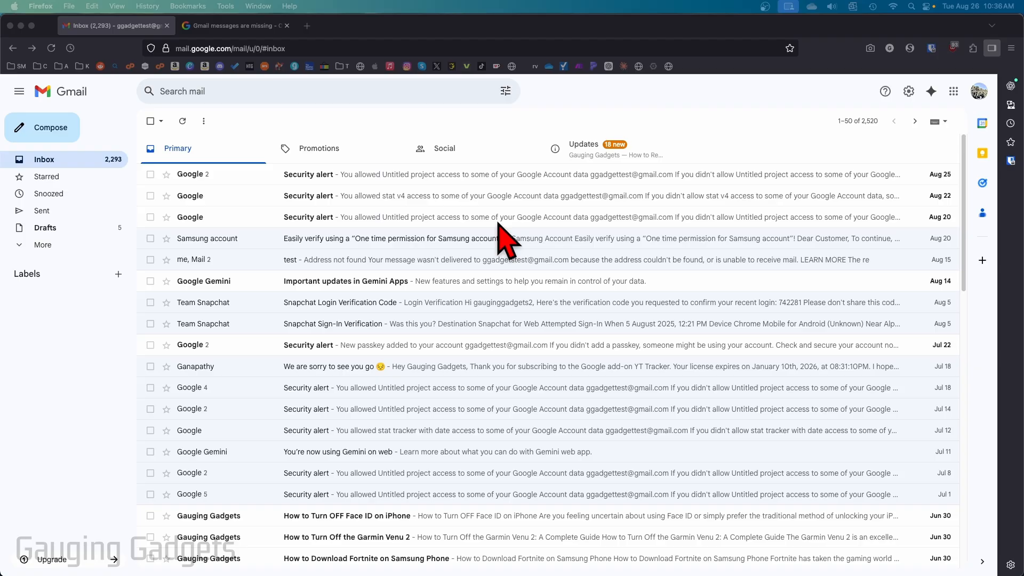
pyautogui.moveTo(510, 262)
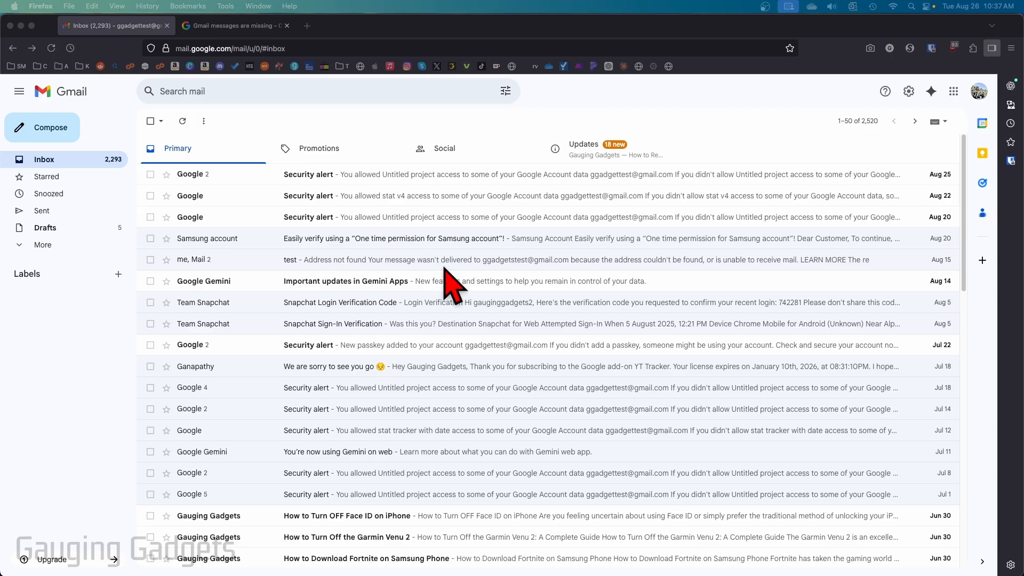
pyautogui.moveTo(370, 245)
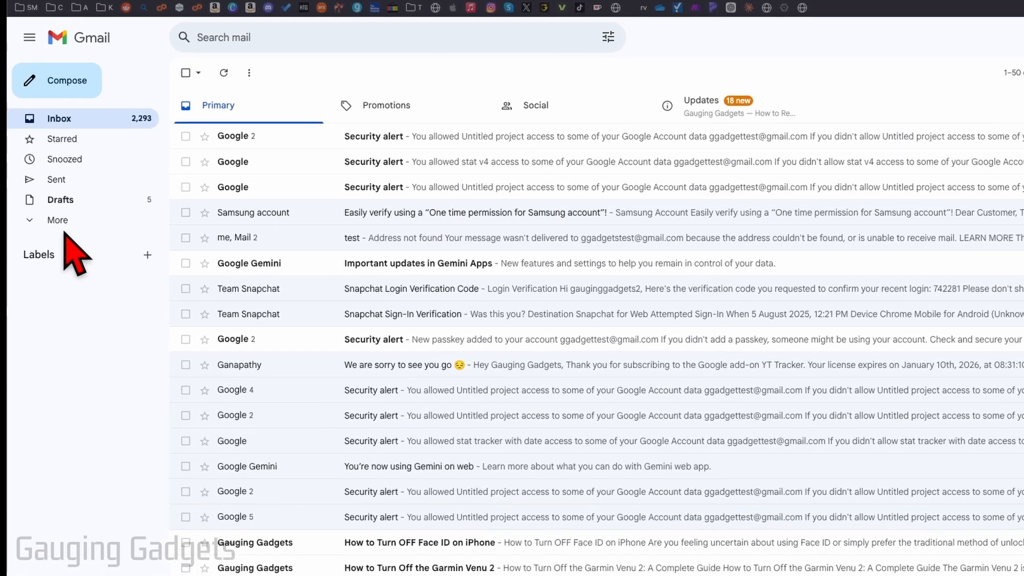
# Select all three trashed conversations and confirm deleting them forever.
pyautogui.click(58, 220)
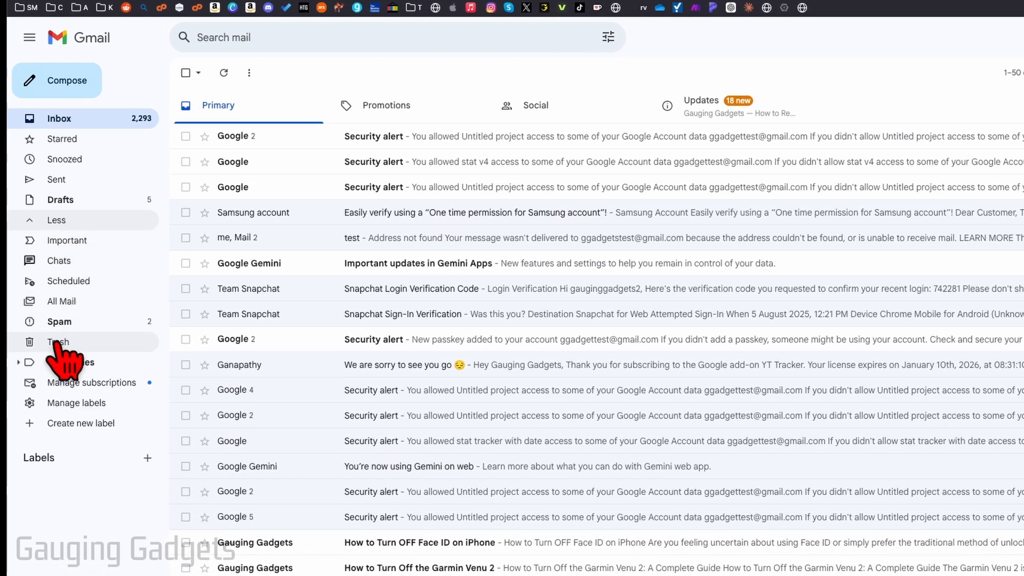
pyautogui.click(58, 341)
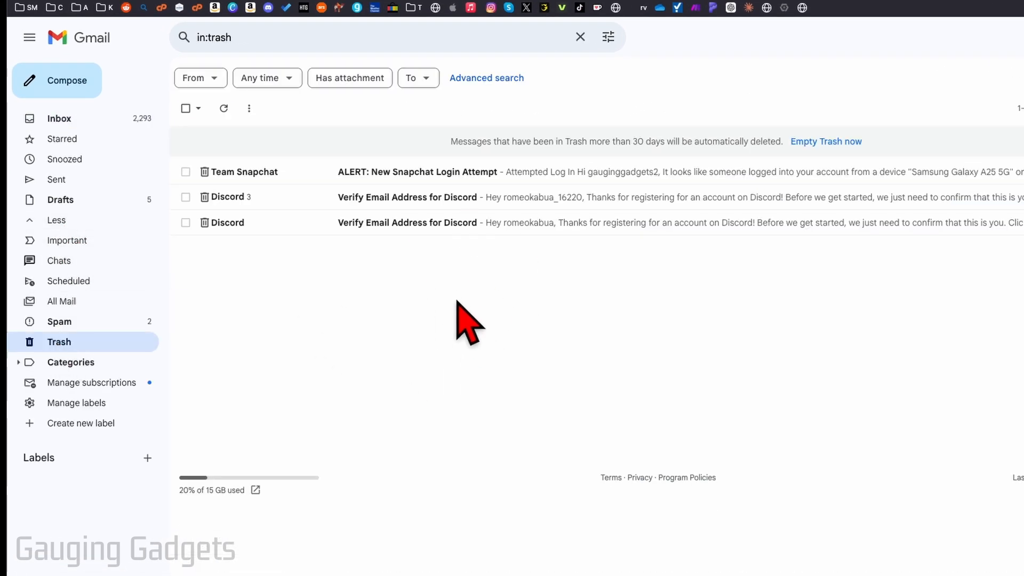
pyautogui.moveTo(477, 320)
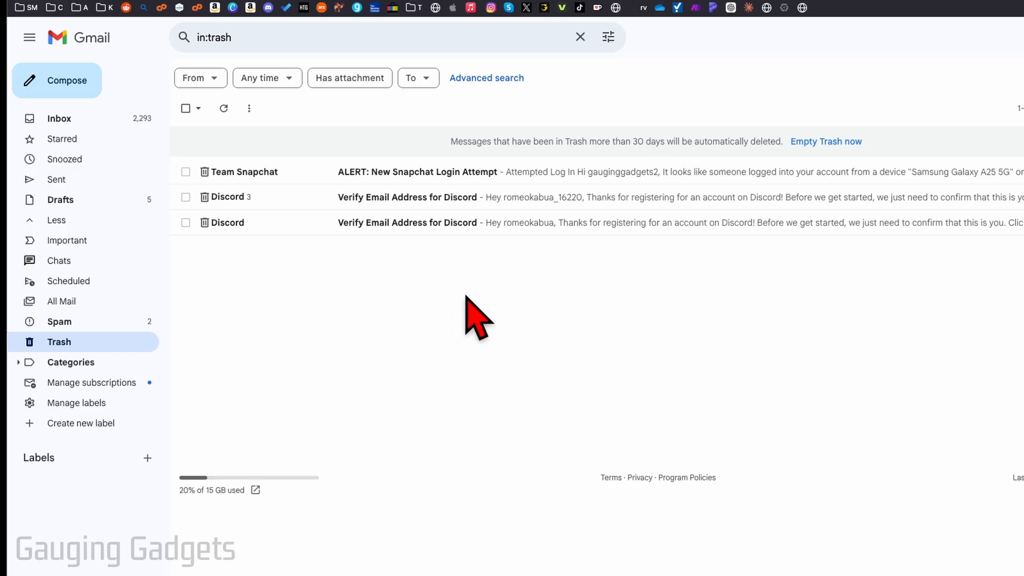
pyautogui.moveTo(422, 301)
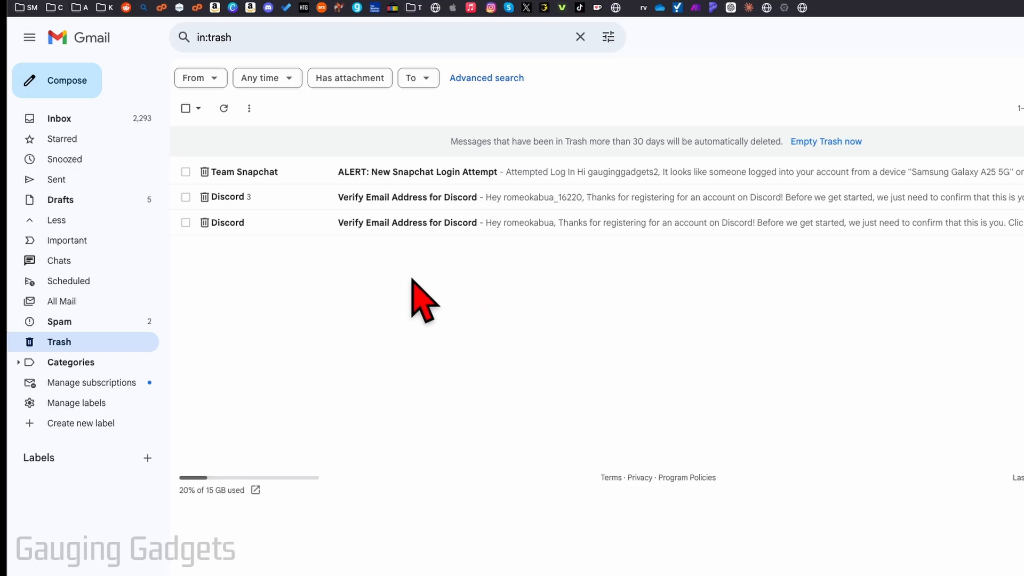
pyautogui.click(186, 107)
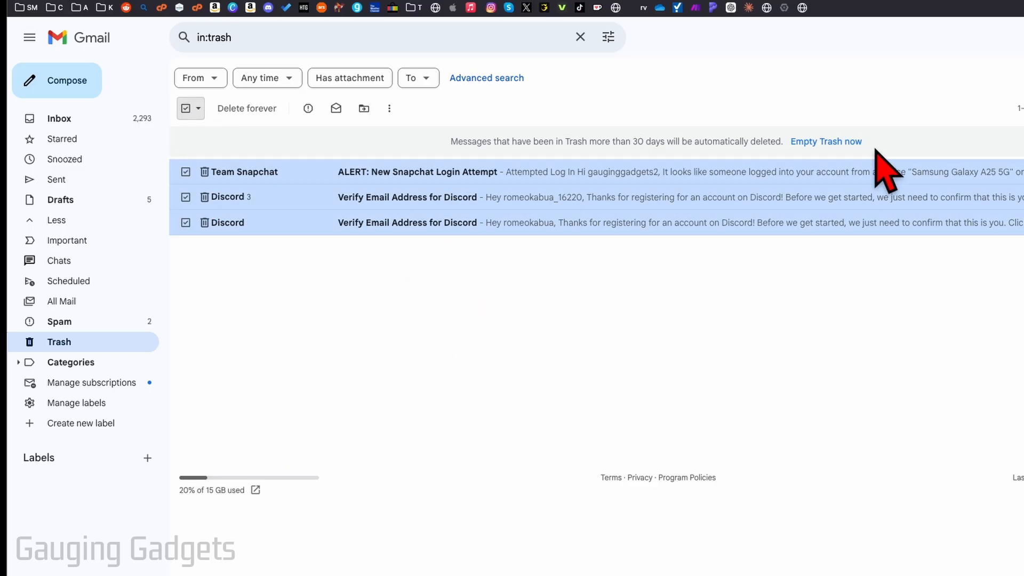
pyautogui.click(826, 141)
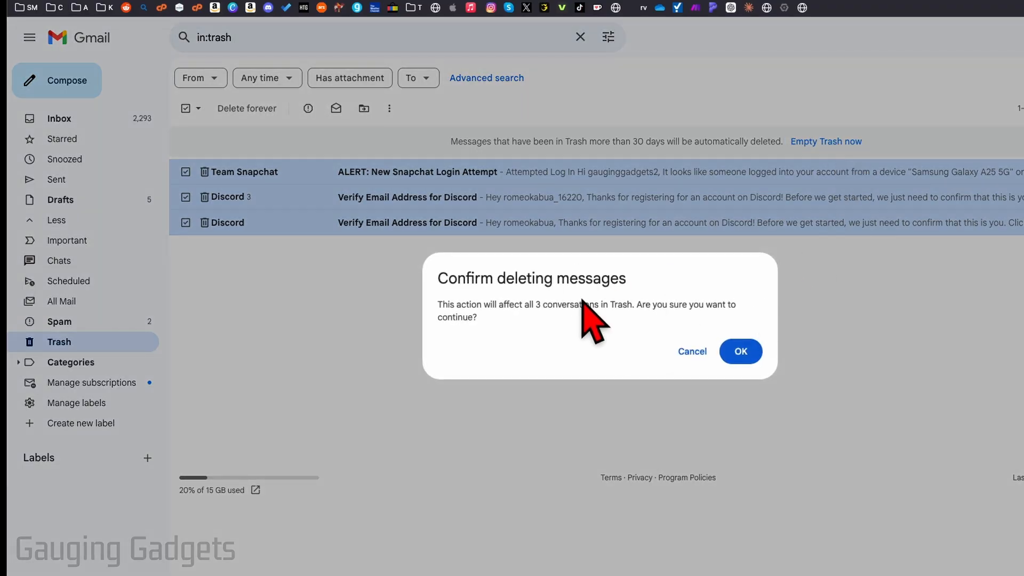
pyautogui.click(741, 351)
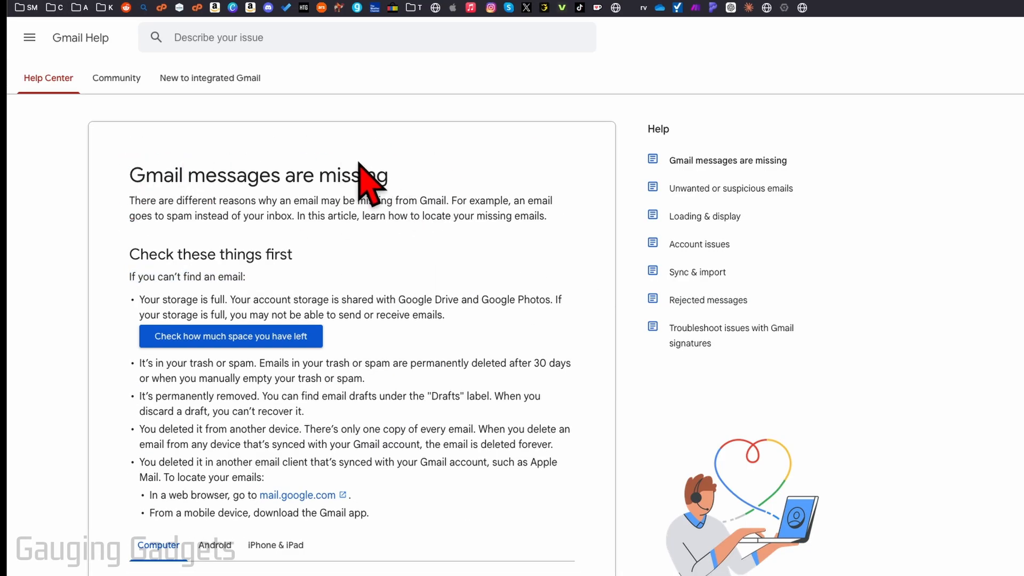
# Scroll the missing-messages article down to the Request email recovery section.
pyautogui.scroll(-3)
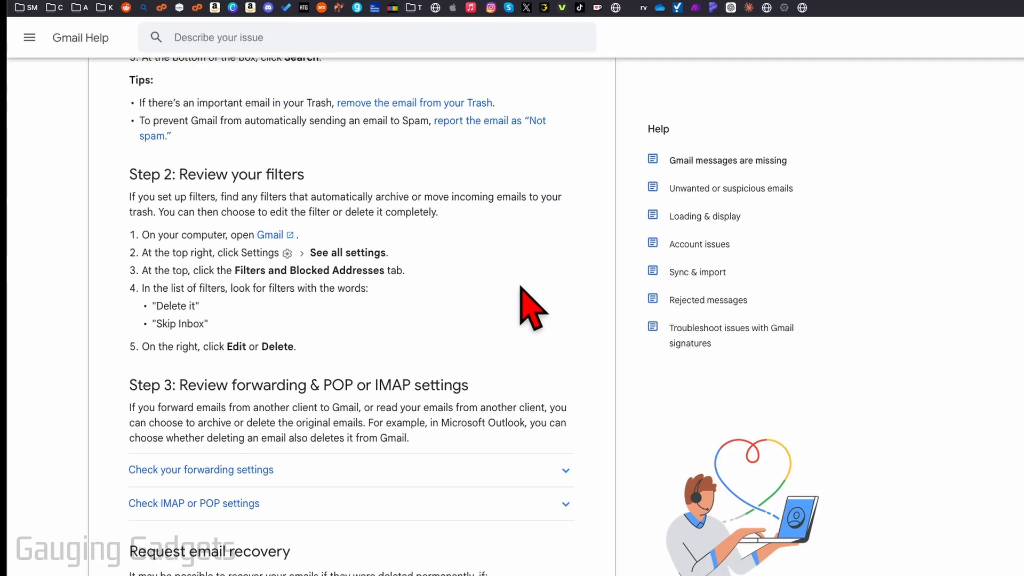
pyautogui.scroll(-3)
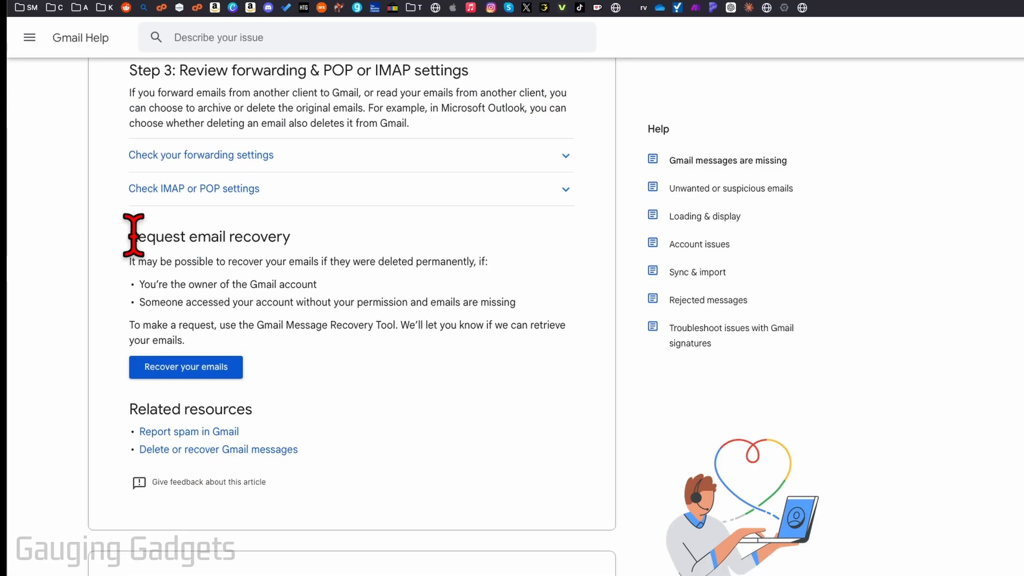
pyautogui.moveTo(356, 268)
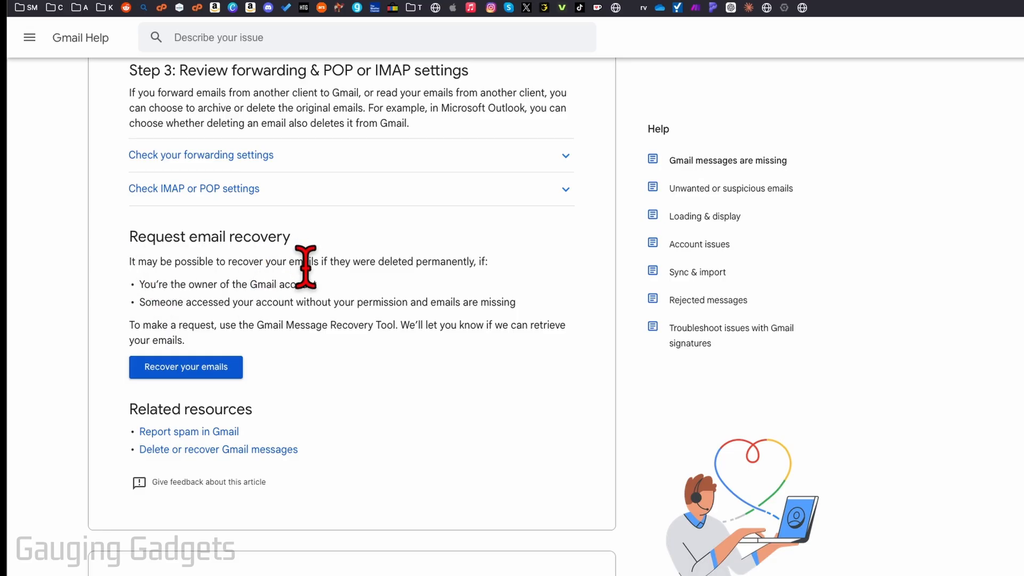
pyautogui.moveTo(351, 307)
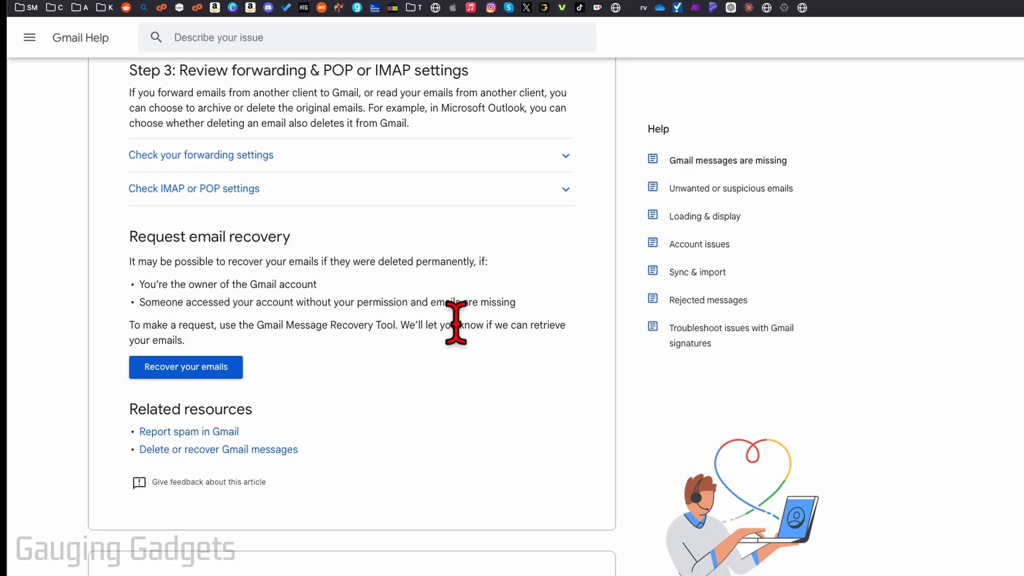
pyautogui.moveTo(483, 388)
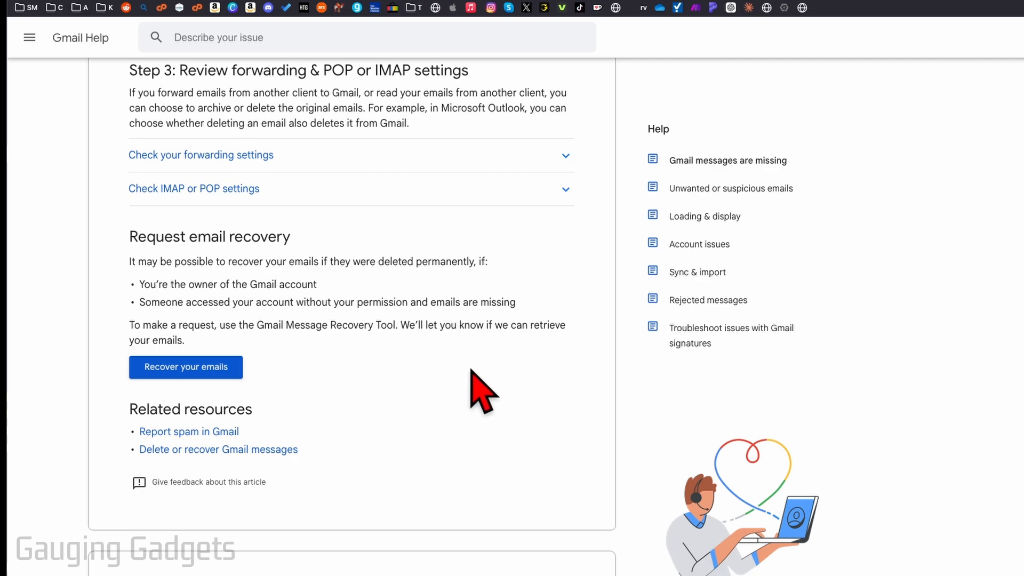
pyautogui.moveTo(477, 392)
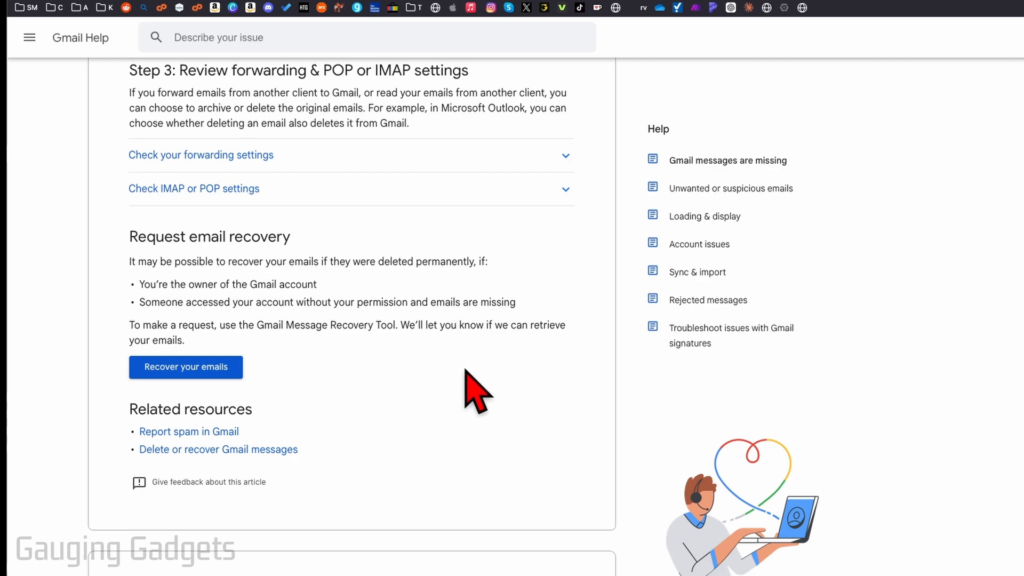
pyautogui.moveTo(186, 366)
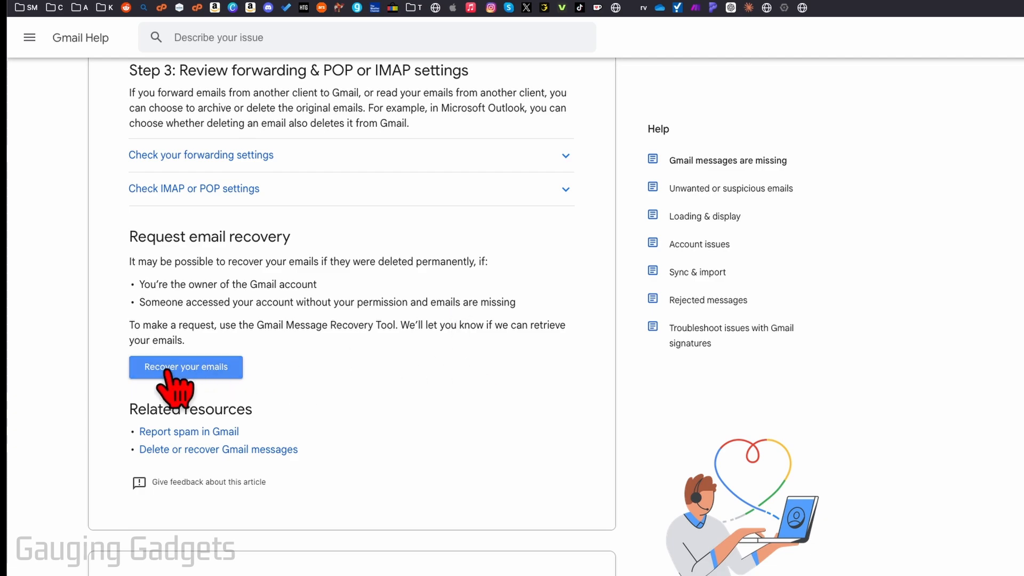
# Start Recover your emails and continue with the confirmed account to the recovery result.
pyautogui.click(186, 366)
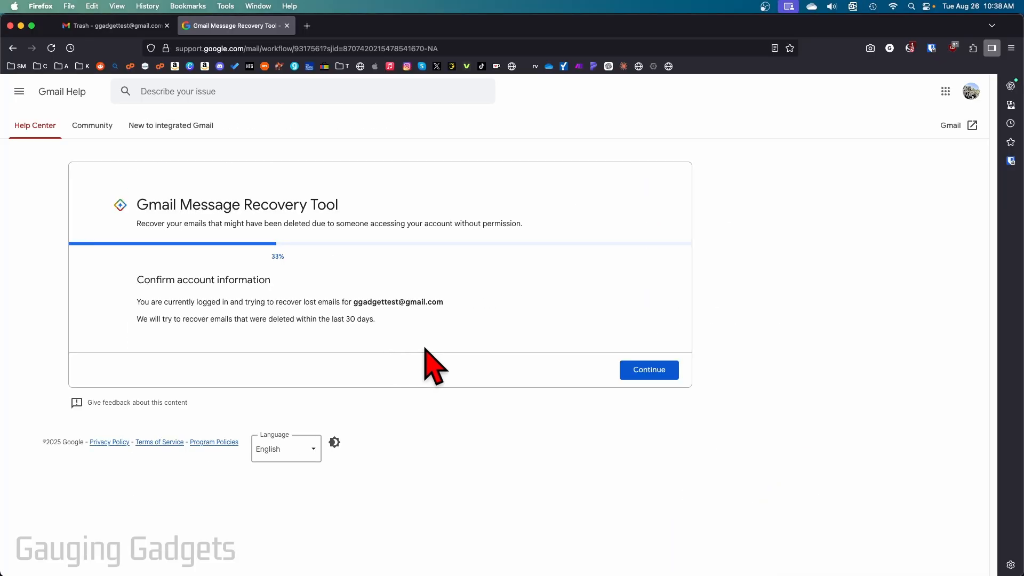
pyautogui.moveTo(444, 370)
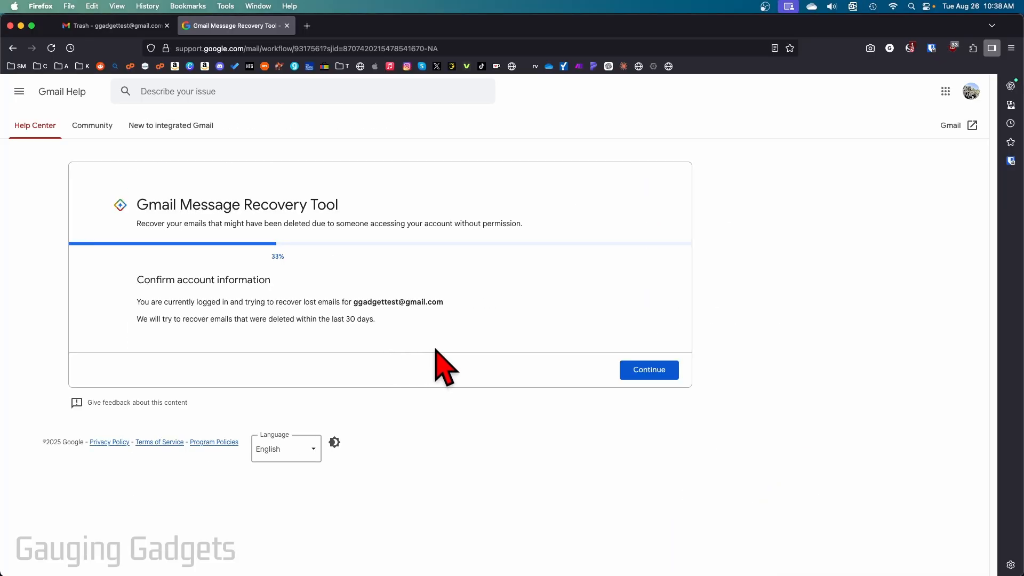
pyautogui.moveTo(440, 366)
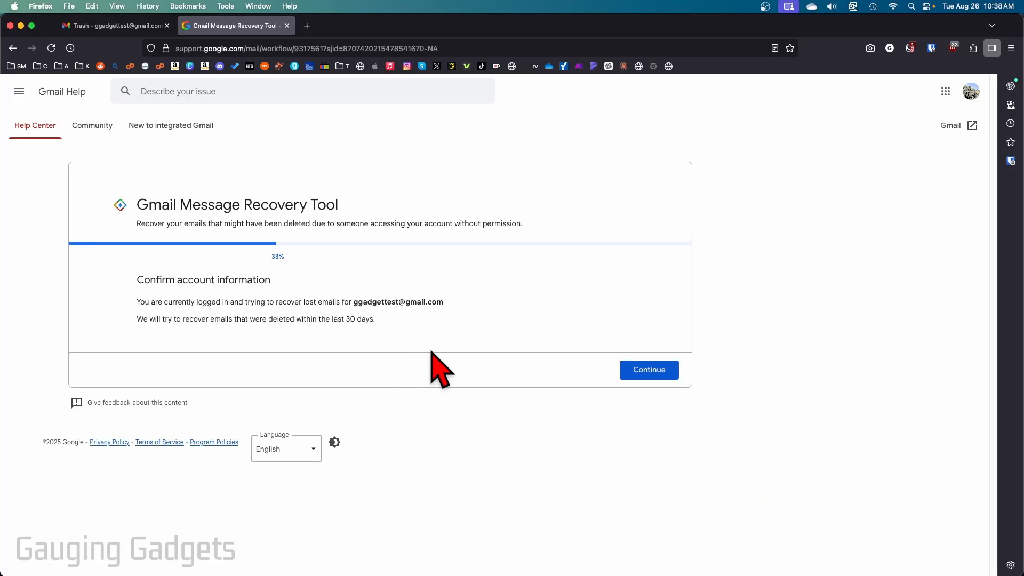
pyautogui.moveTo(502, 271)
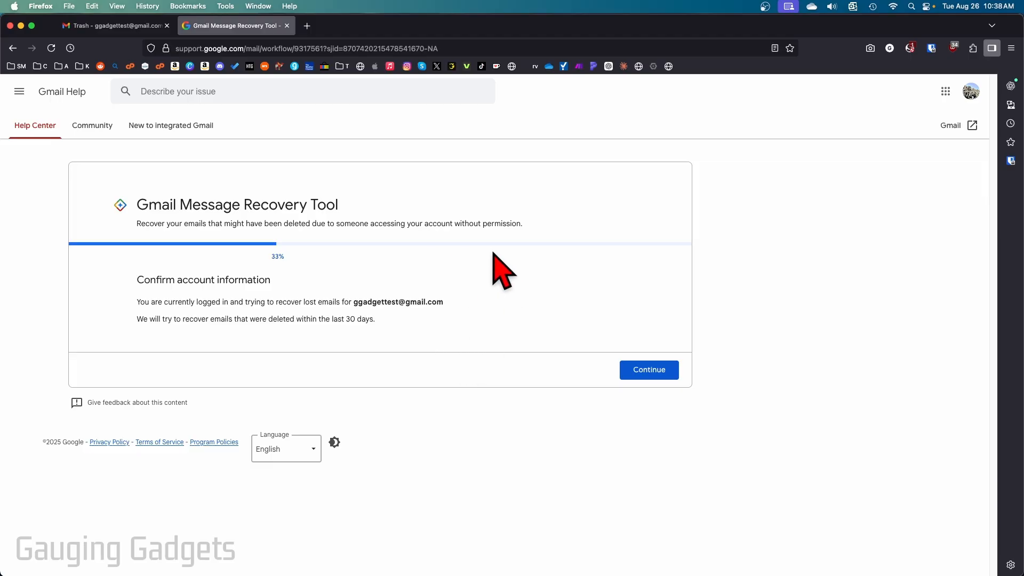
pyautogui.moveTo(503, 327)
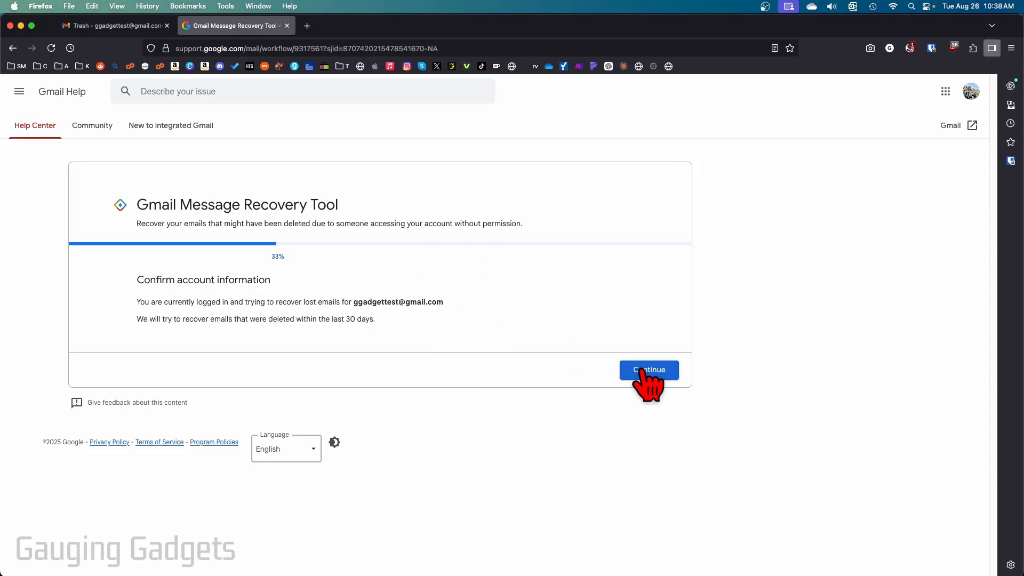
pyautogui.click(647, 371)
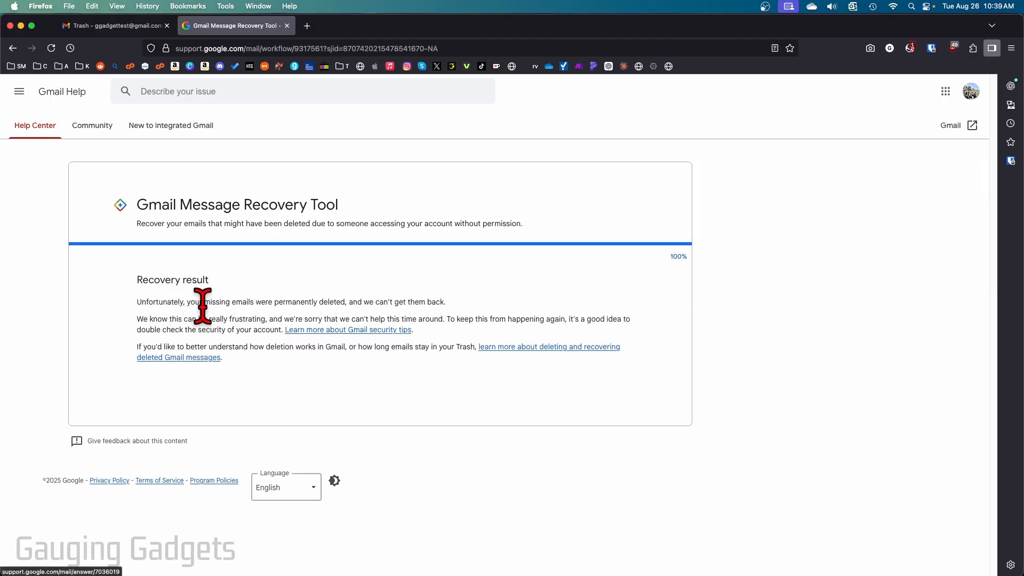
pyautogui.moveTo(339, 431)
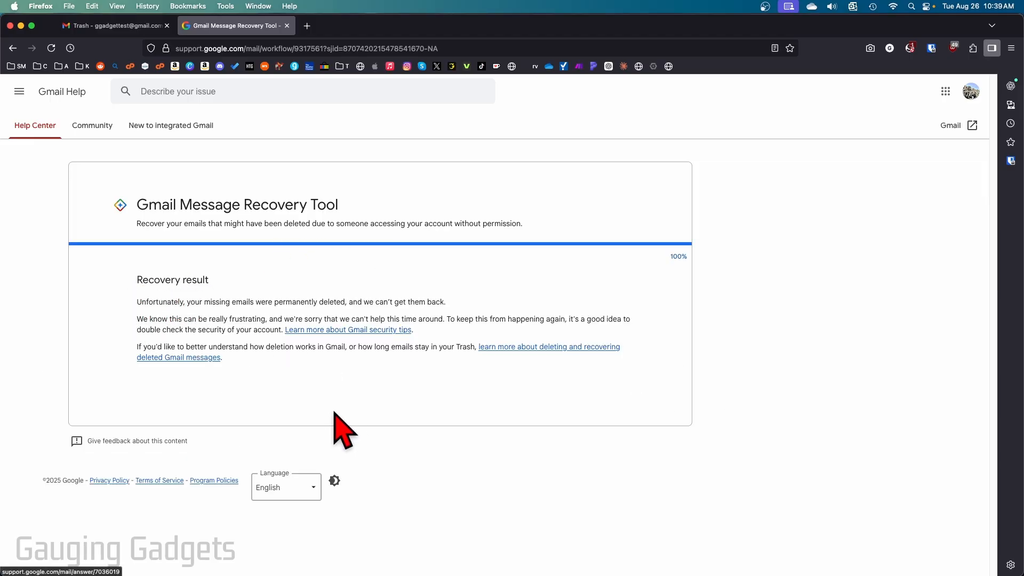